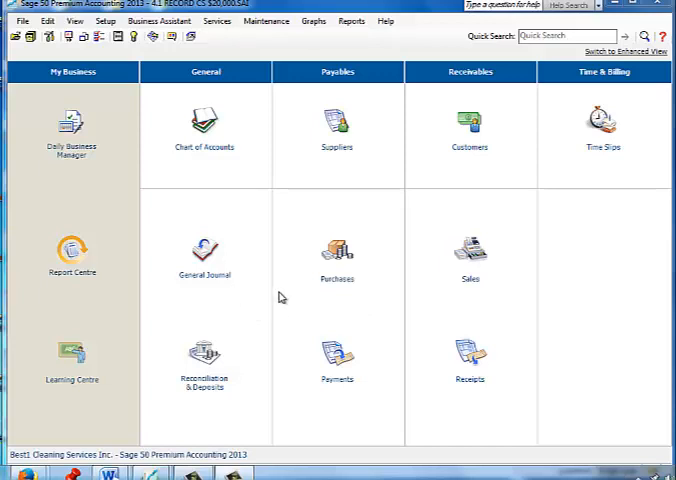
mouse_move(256, 296)
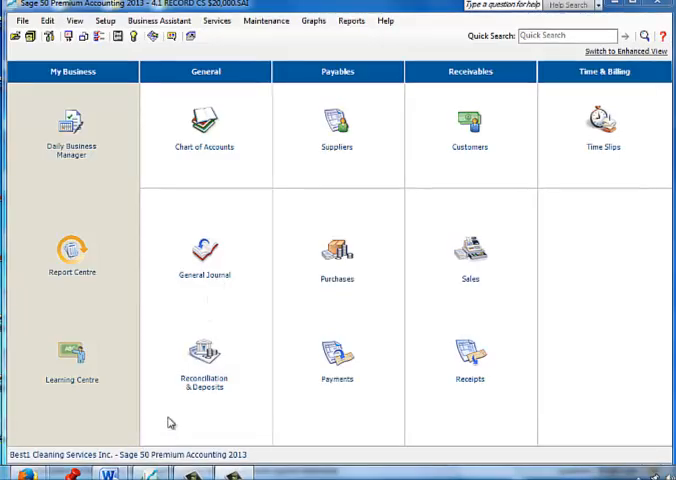
Enter the Loan journal entry dated 01/01/2013 debiting 1060 Chequing Bank Account 15,000.00.
left_click(204, 248)
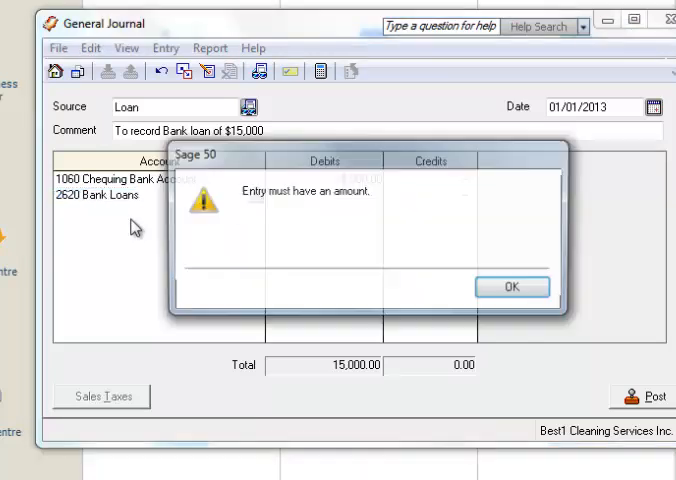
left_click(512, 286)
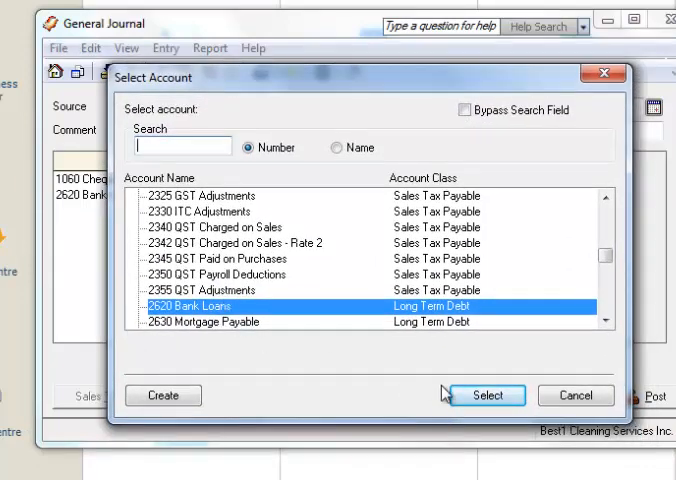
Credit 2620 Bank Loans 15,000.00 and post the entry as J1.
left_click(485, 395)
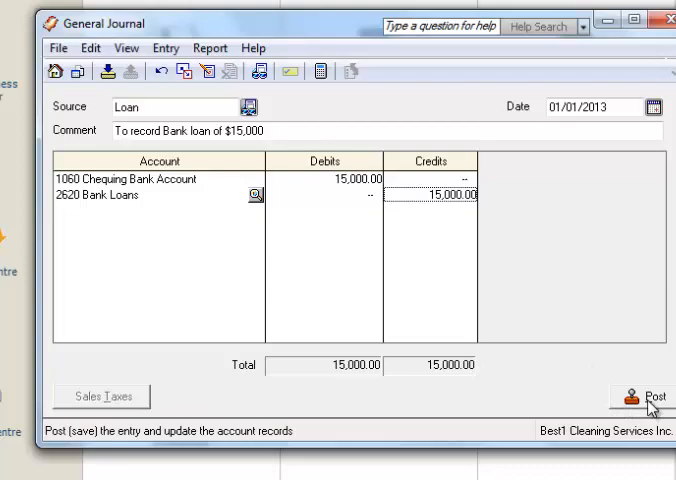
left_click(651, 396)
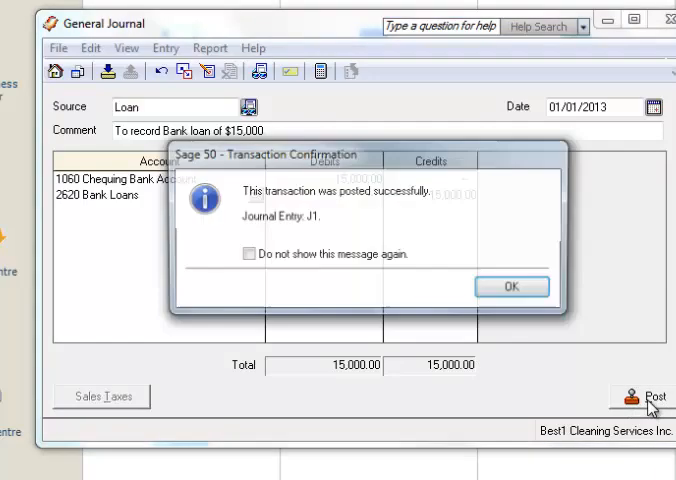
left_click(512, 286)
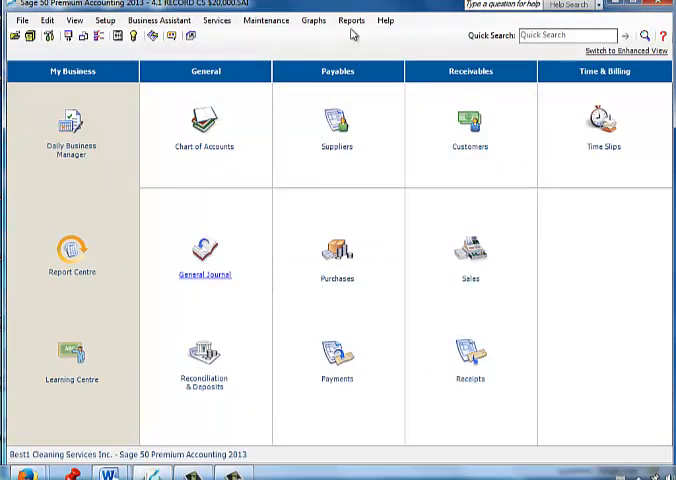
Generate the Trial Balance report as at 01/01/2013.
left_click(352, 19)
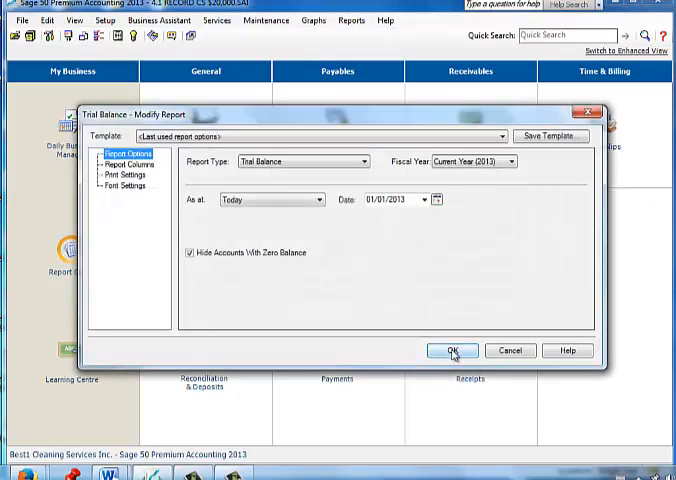
left_click(449, 350)
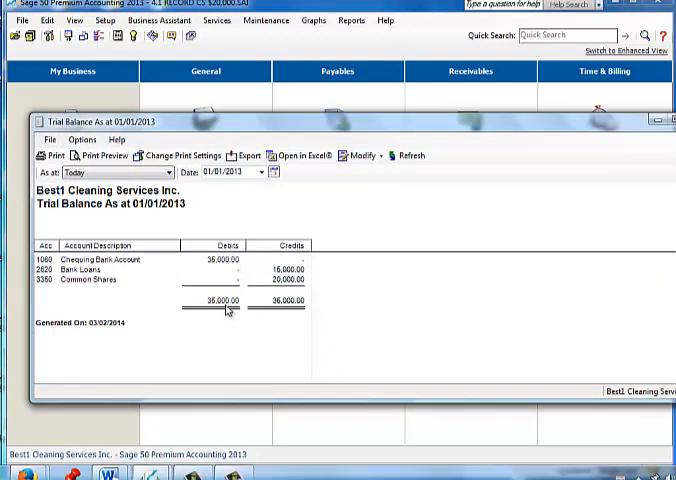
mouse_move(288, 305)
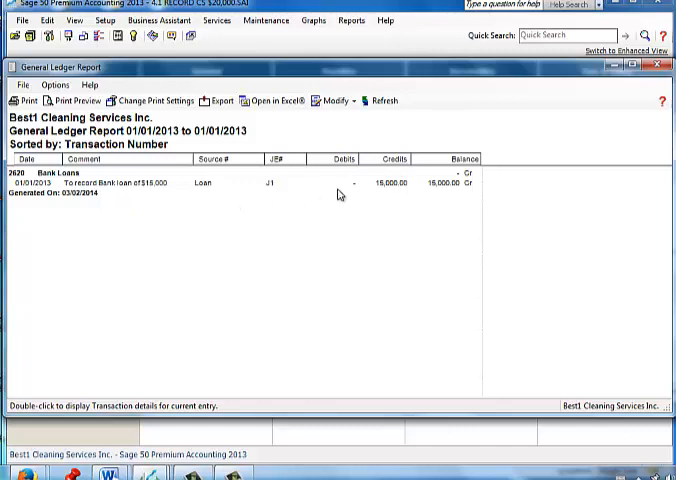
mouse_move(445, 187)
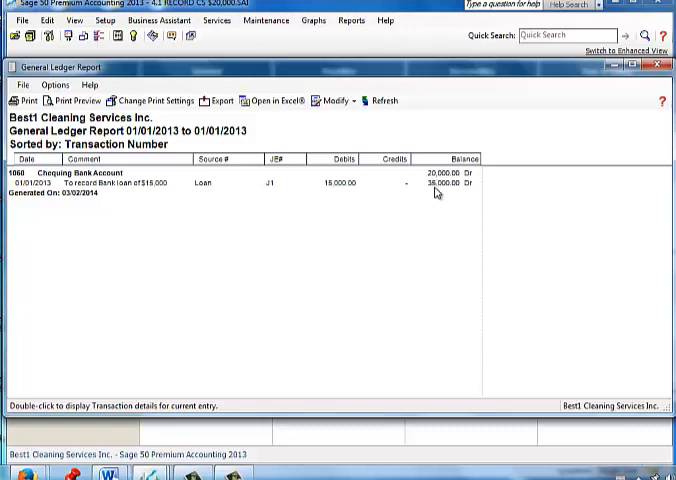
mouse_move(437, 186)
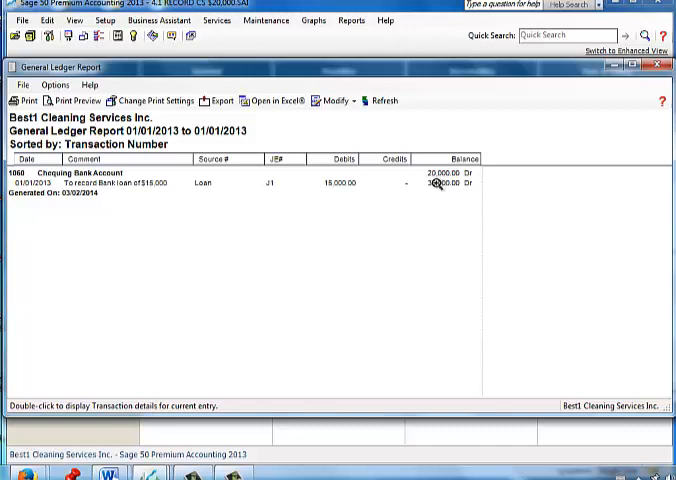